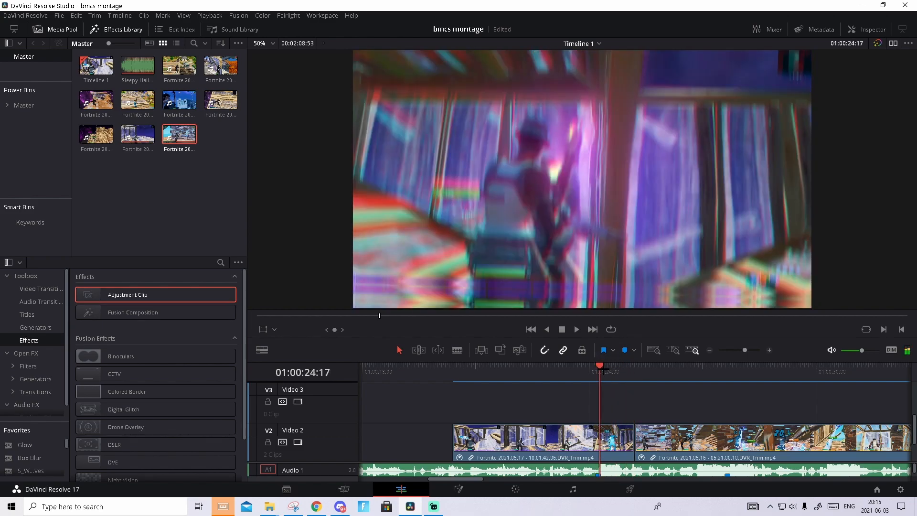
Step: Place an Adjustment Clip and an Alt-dragged copy of the second gameplay clip on an upper track
click(576, 329)
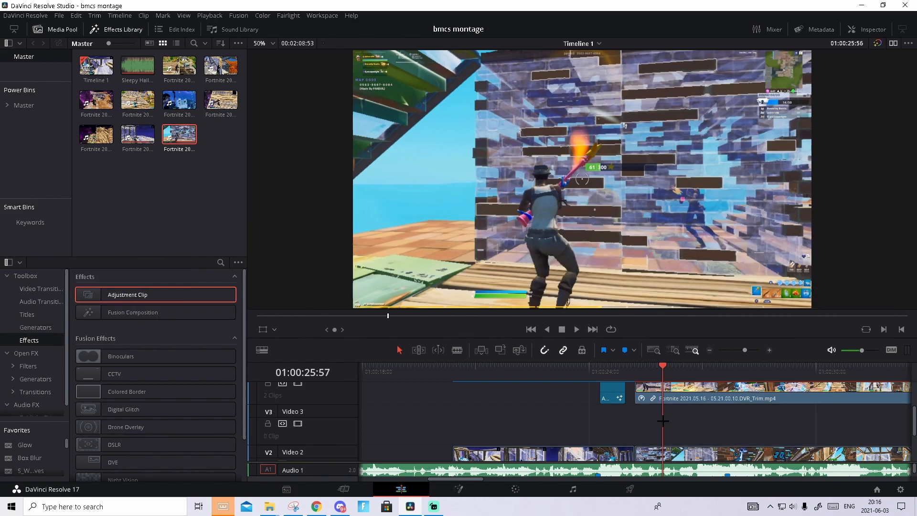
Step: Blade-cut the copied gameplay clip and keep only a short piece, moved to Video 4
key(ctrl+r)
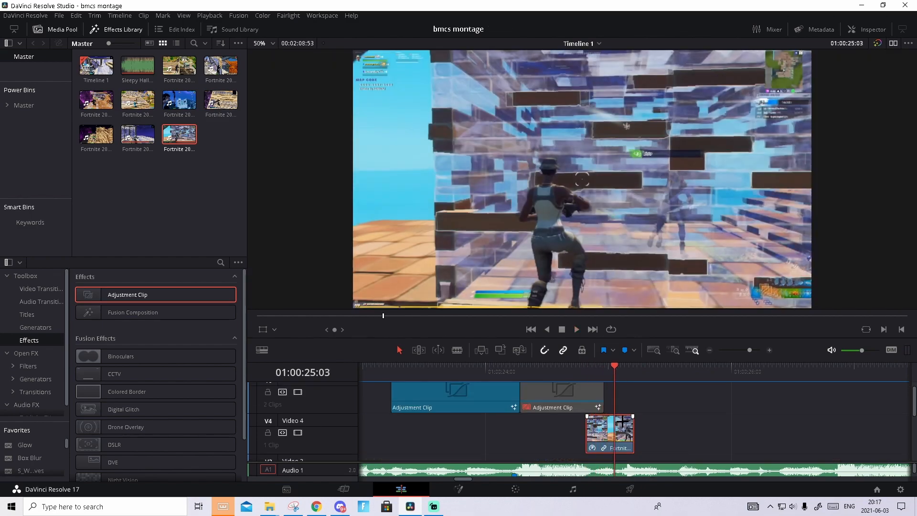
Step: Nest the short gameplay piece as a compound clip and trace the character with a Pen window
right_click(610, 448)
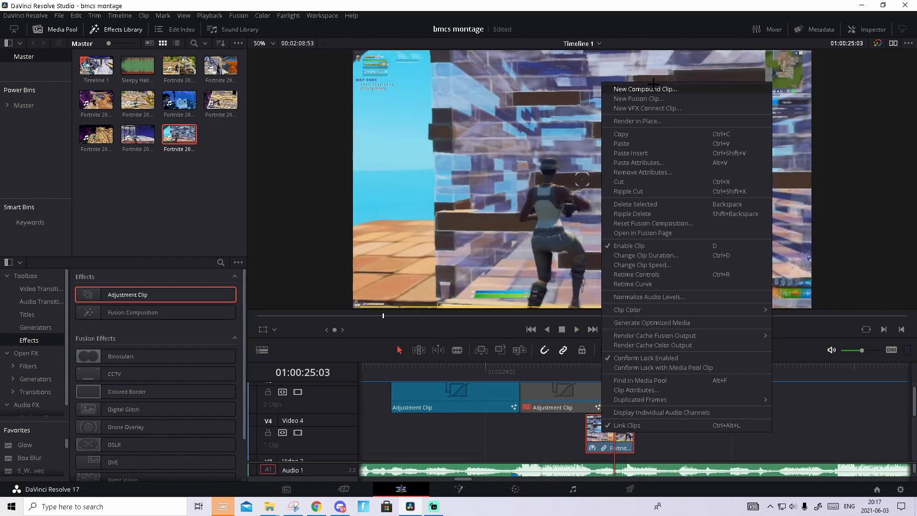
click(645, 89)
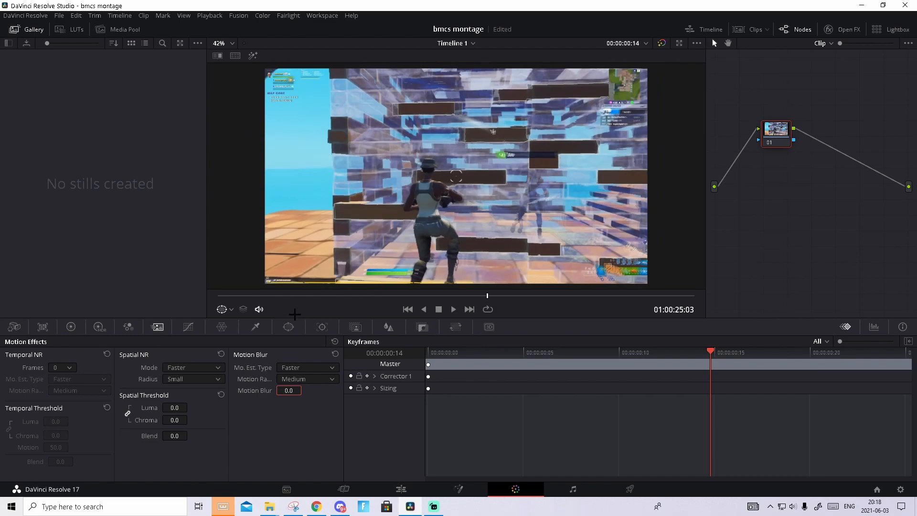
click(289, 327)
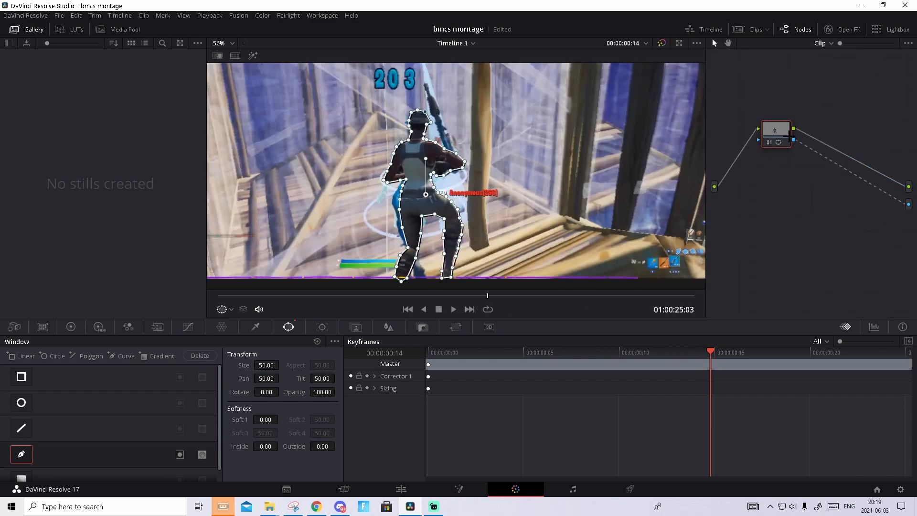
mouse_move(579, 135)
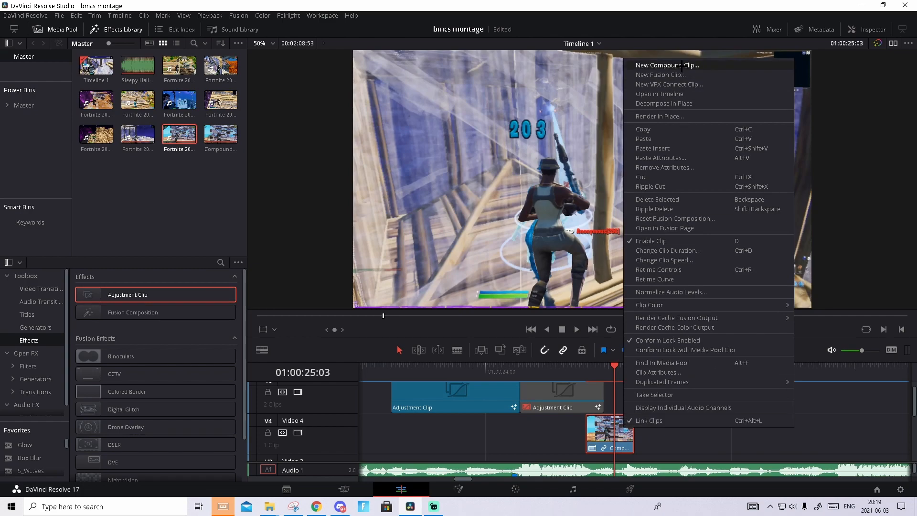
Step: Create Compound Clip 2 from the masked character and lay Paper.jpg beneath it on Video 3
click(667, 65)
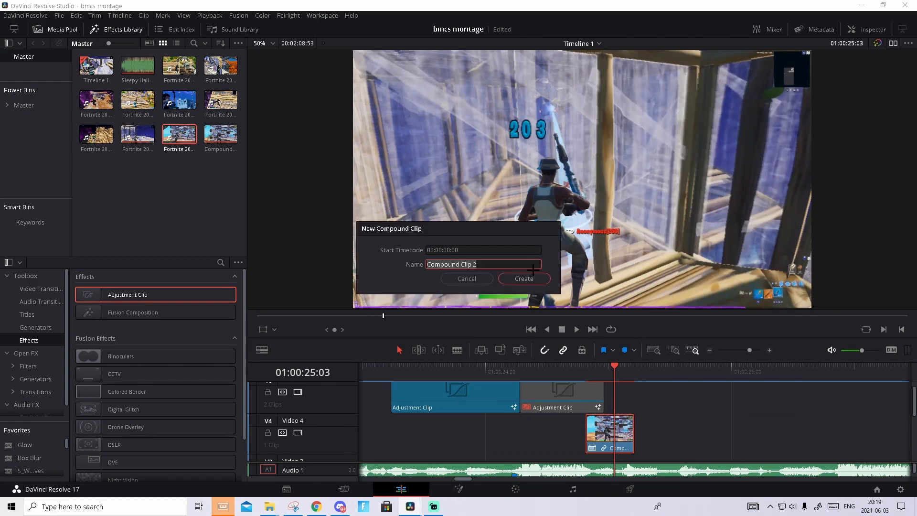
click(523, 278)
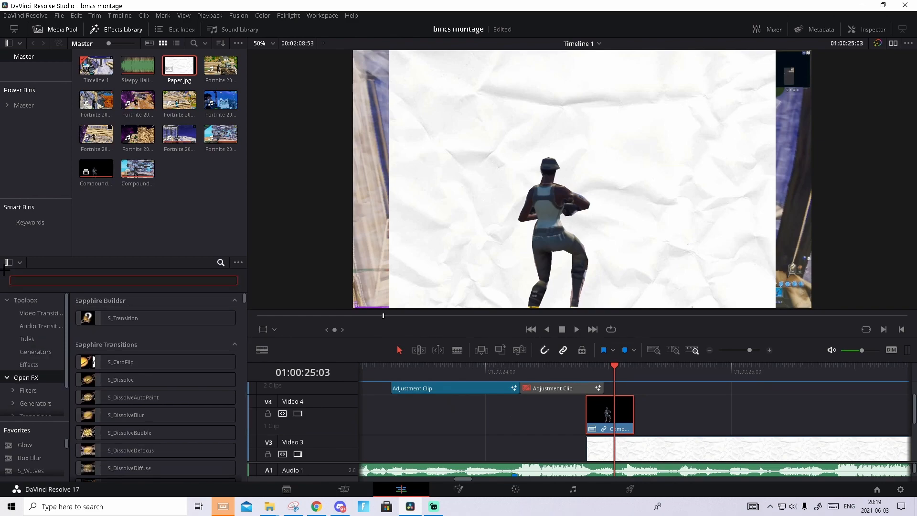
Step: Apply Drop Shadow to the character clip with higher strength and less distance and blur
text(drop)
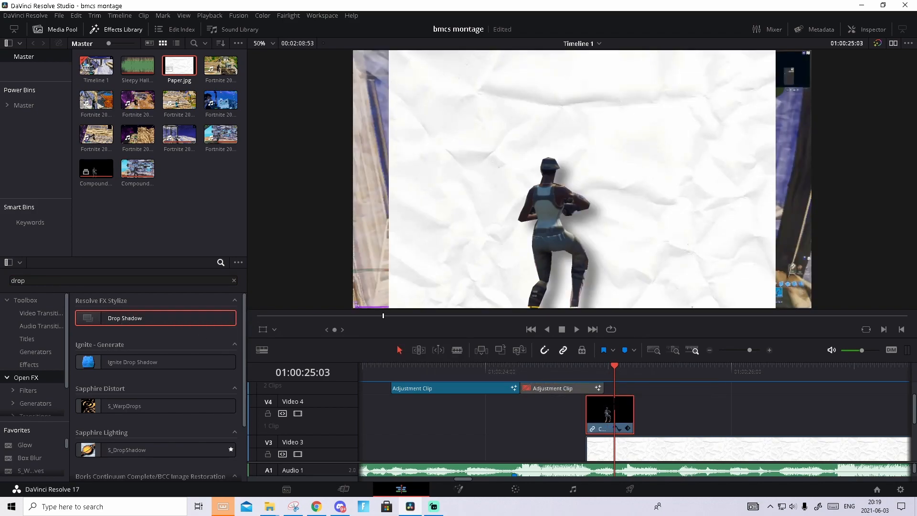
click(868, 28)
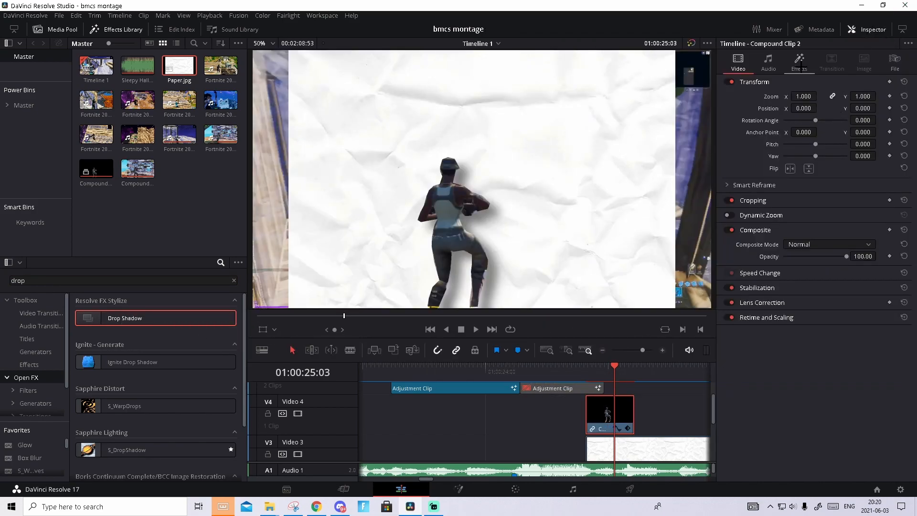
click(800, 63)
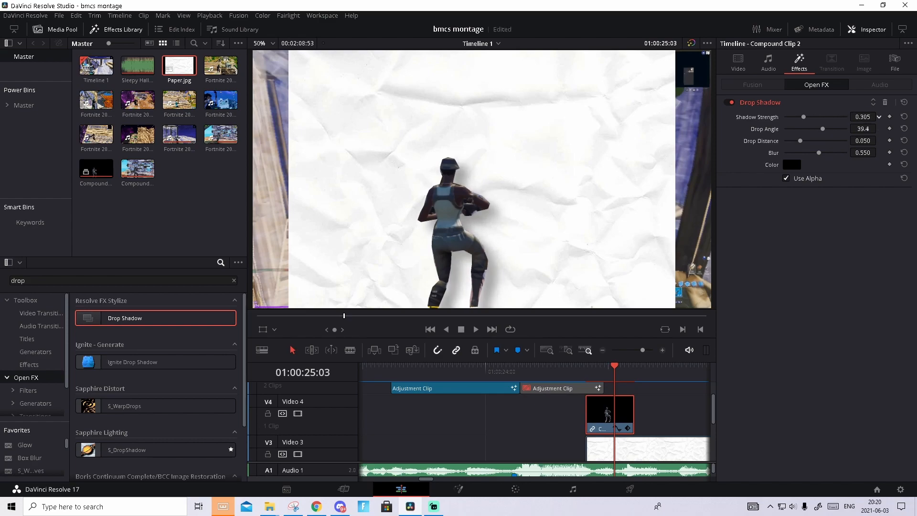
drag(804, 117, 826, 116)
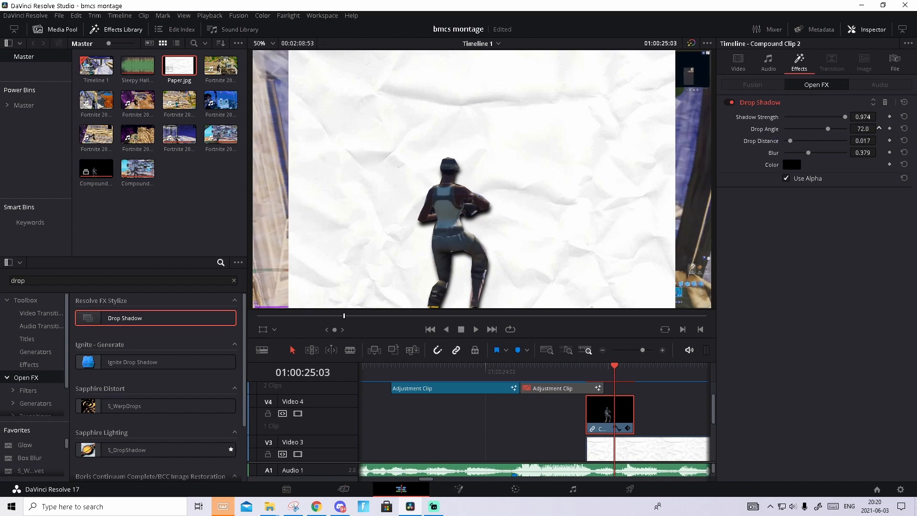
drag(831, 129, 822, 128)
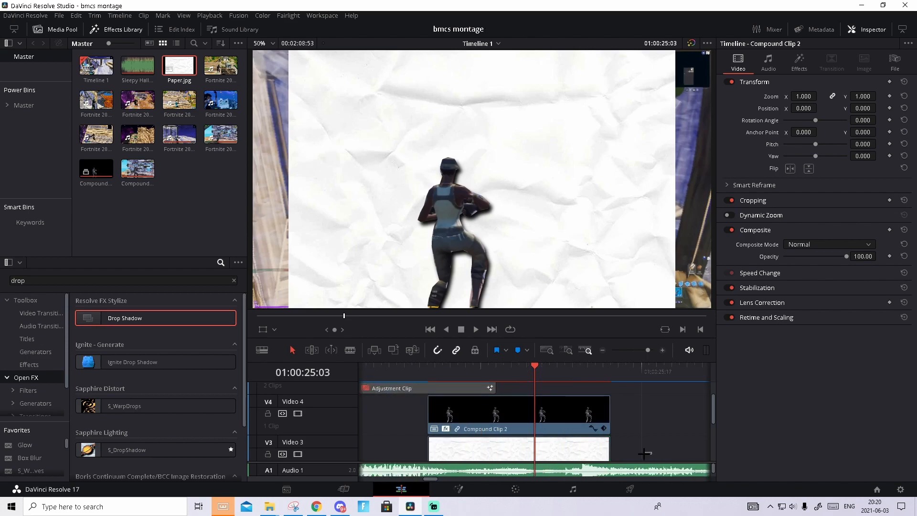
Step: Nest the character and paper as Compound Clip 3 and draw a jagged torn-paper Pen mask
click(518, 413)
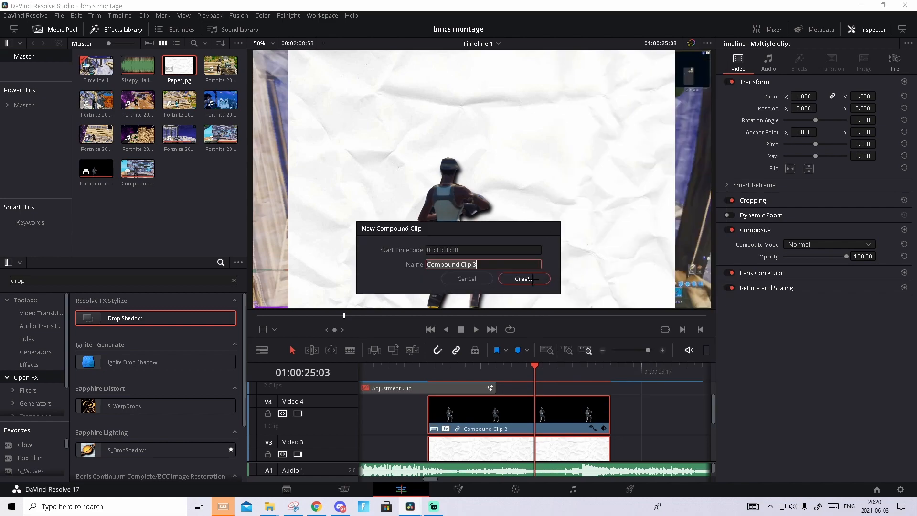
click(523, 279)
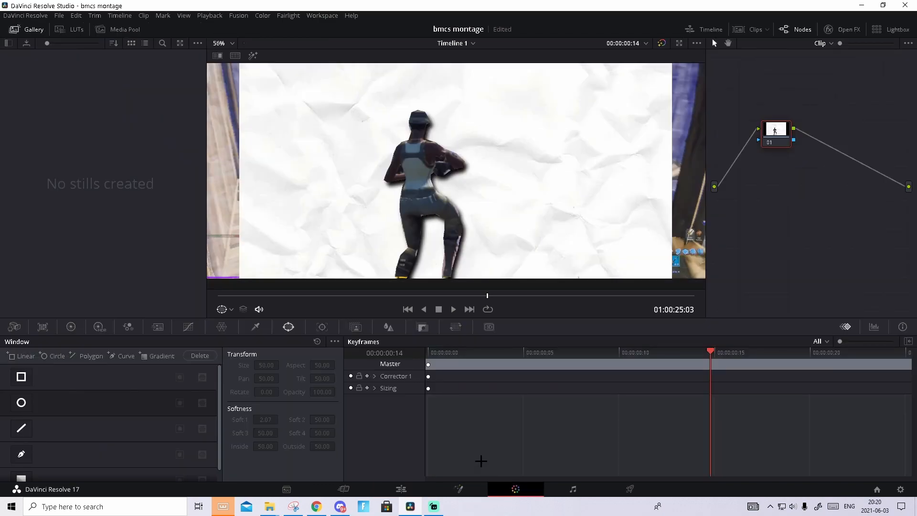
click(230, 42)
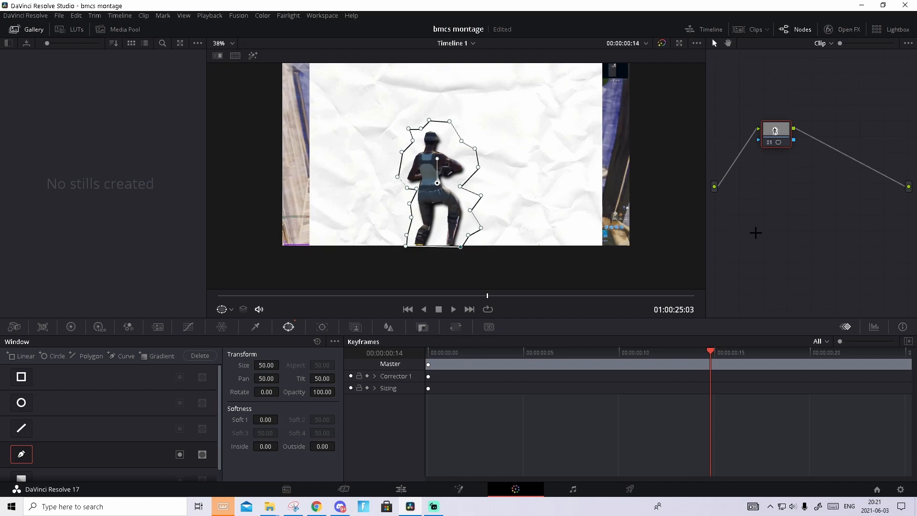
mouse_move(893, 205)
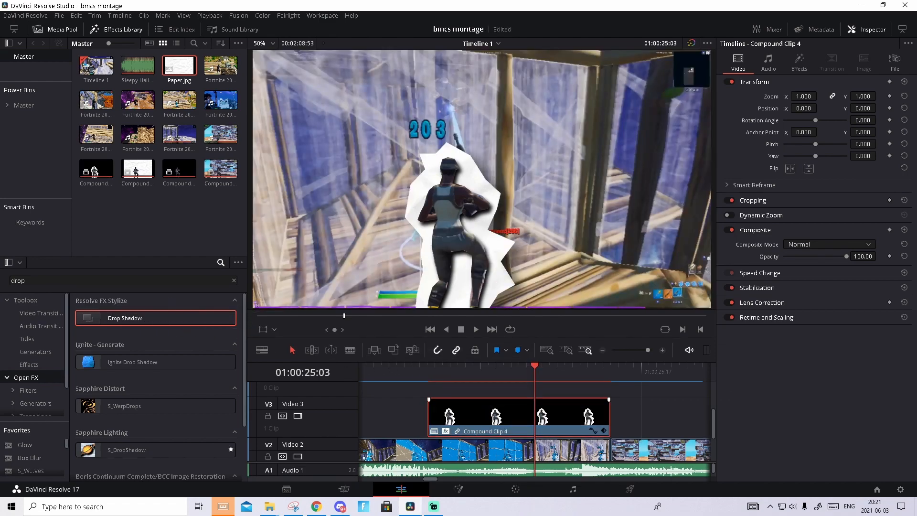
Step: Apply a Drop Shadow to Compound Clip 4 and tune it in the Effects tab
click(799, 61)
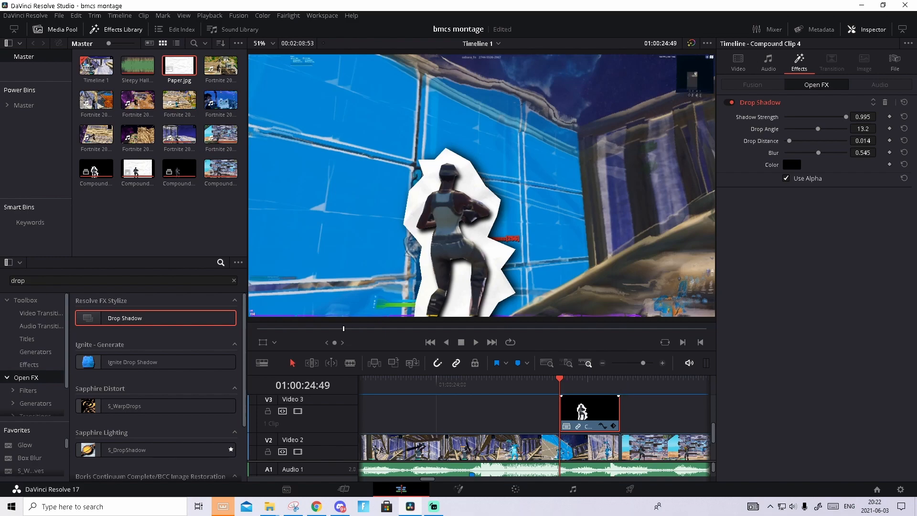
Step: Keyframe the cutout's Position X/Y so it slides out at the clip's end
click(739, 62)
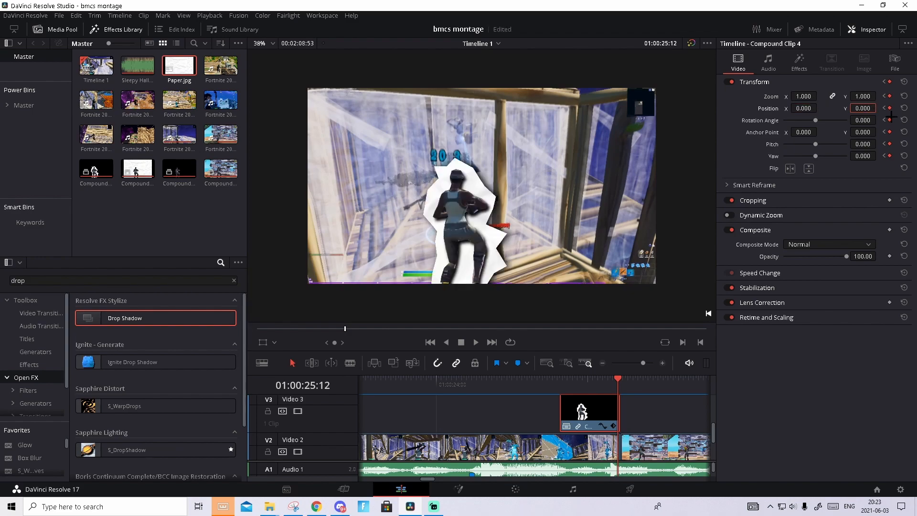
click(476, 342)
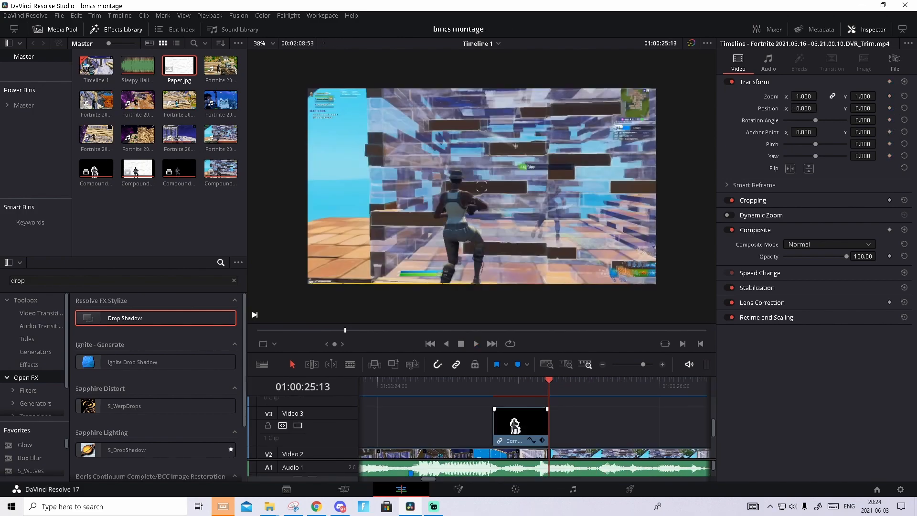
Step: Add a speed point in the cutout's Retime Controls, change one section's speed, and review
right_click(519, 424)
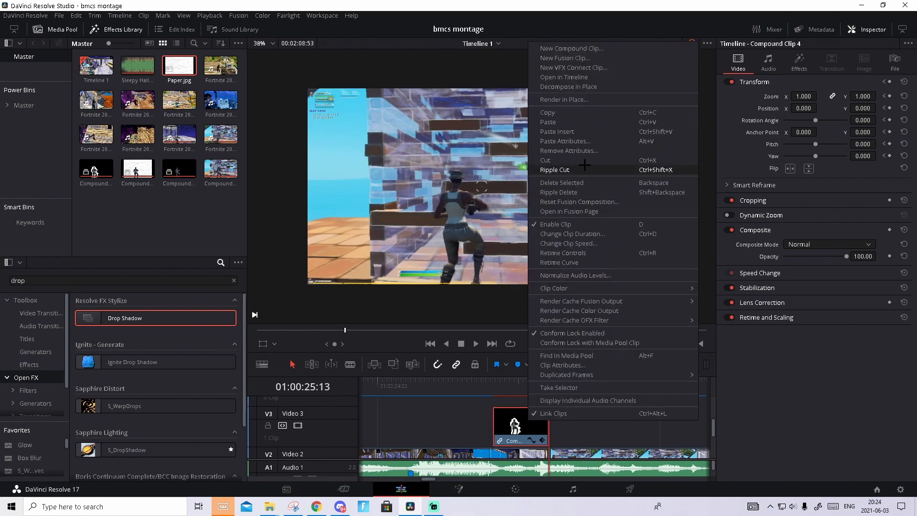
mouse_move(583, 262)
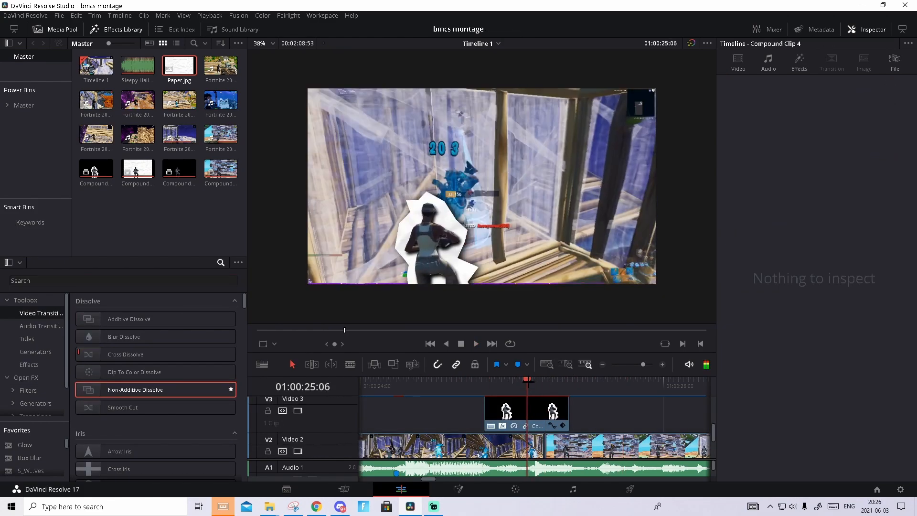
click(466, 380)
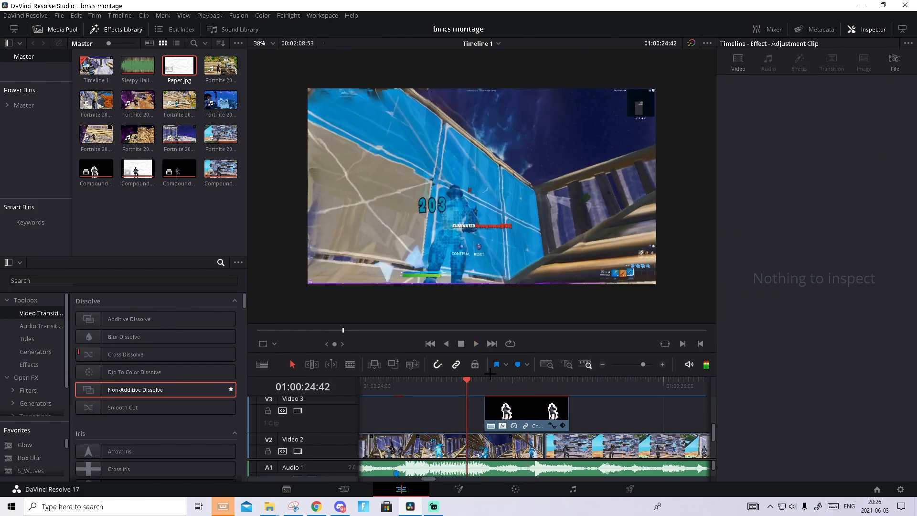